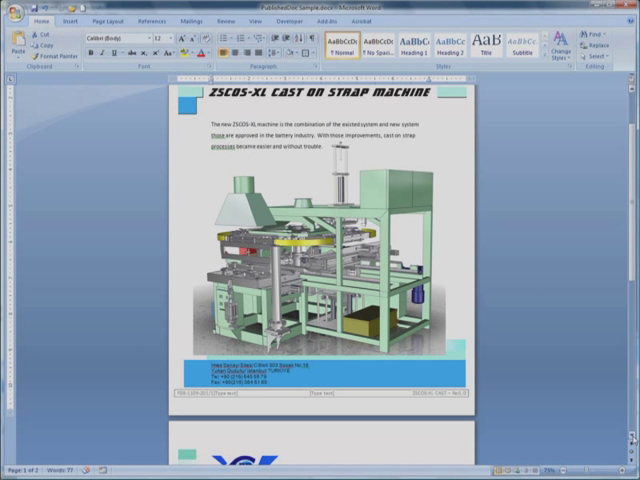
# Step: Scroll past the machine illustration to the ZSCDS-XL cover and Rotary Table Installation Procedure title
pyautogui.scroll(-3)
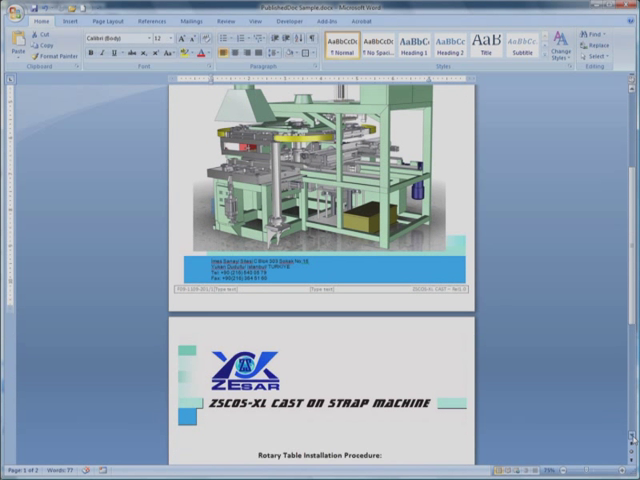
pyautogui.scroll(-3)
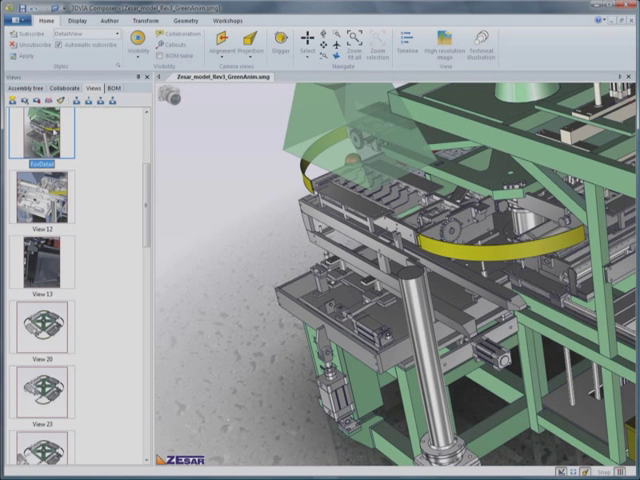
# Step: Bring up the cast-on strap machine model in 3DVIA Composer, viewing its green frame and conveyor
pyautogui.click(76, 20)
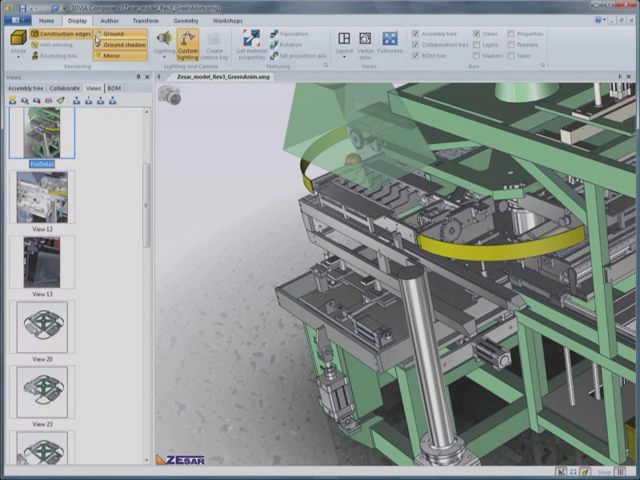